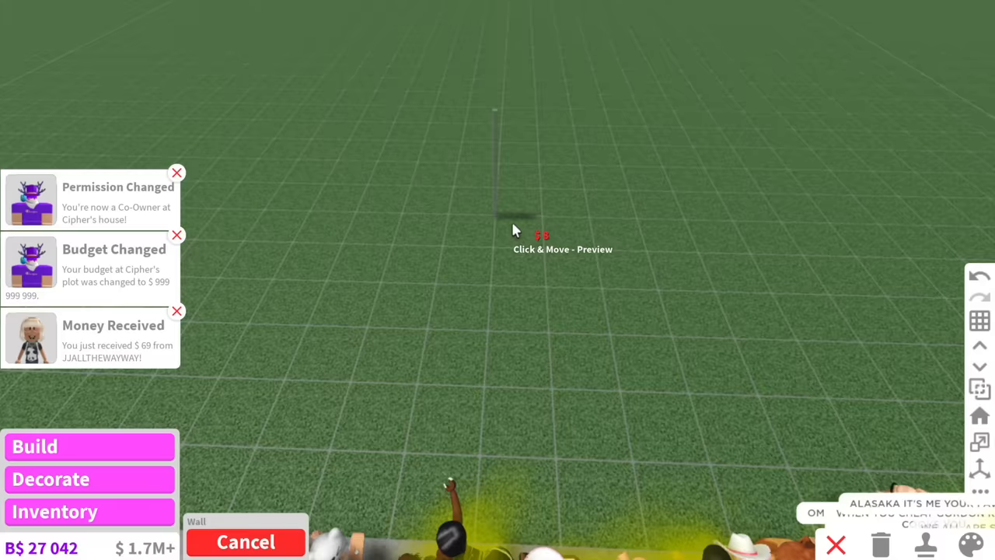
{"action": "mouse_move", "coordinate": [342, 216]}
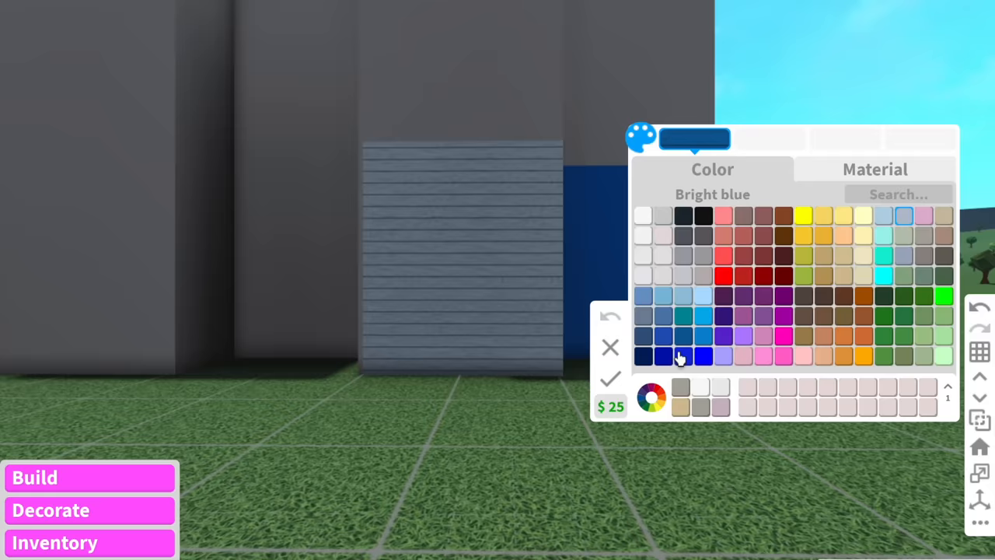
- Choose Bright blue from the palette for the exterior plank walls
{"action": "left_click", "coordinate": [651, 398]}
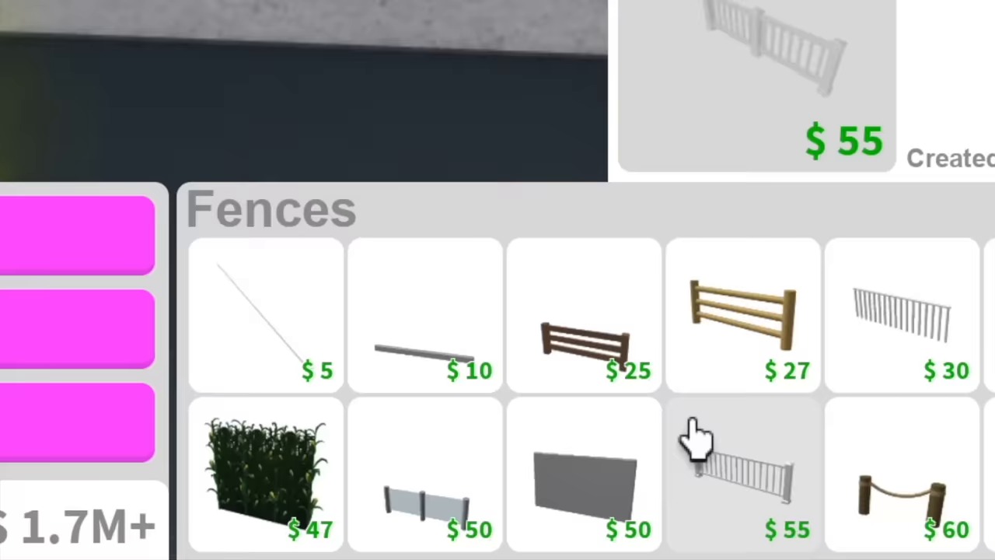
- Select the white $55 railing fence to run along the plot edges
{"action": "left_click", "coordinate": [742, 474]}
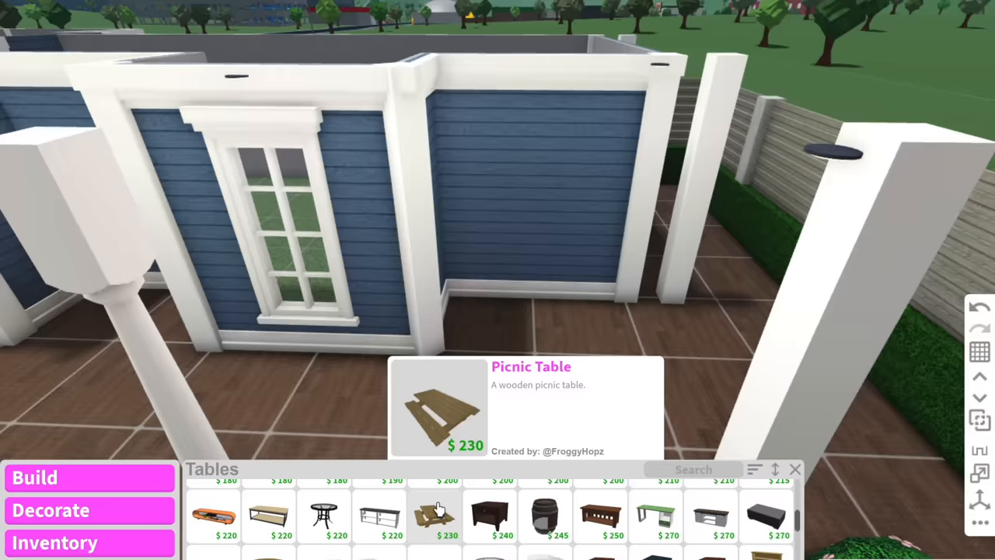
- Select the wooden Picnic Table from the Tables catalog for the yard
{"action": "left_click", "coordinate": [438, 513]}
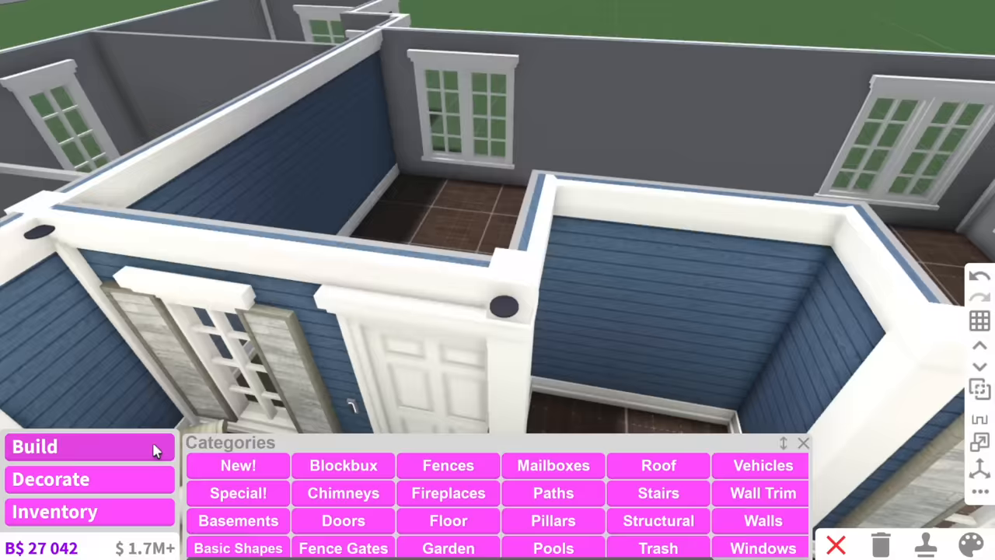
{"action": "left_click", "coordinate": [658, 492]}
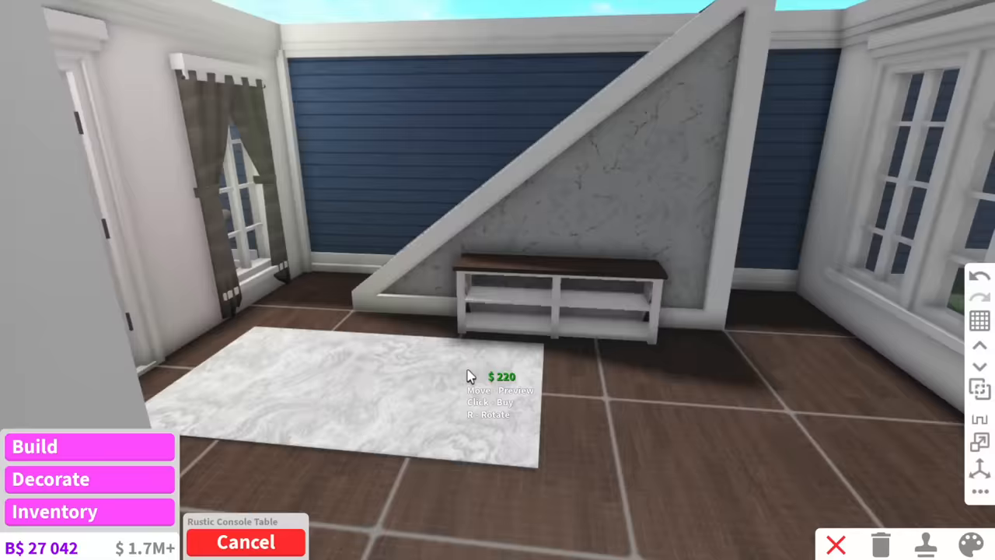
- Set the rustic console table by the stairs, browse lighting, and pick the Simple Ottoman
{"action": "left_click", "coordinate": [968, 544]}
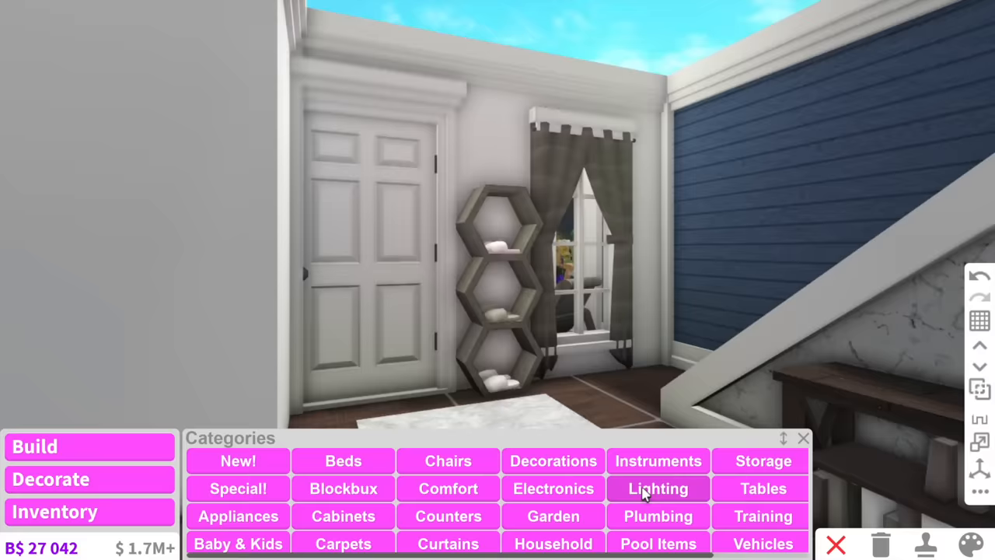
{"action": "left_click", "coordinate": [658, 488]}
{"action": "type", "text": "ott"}
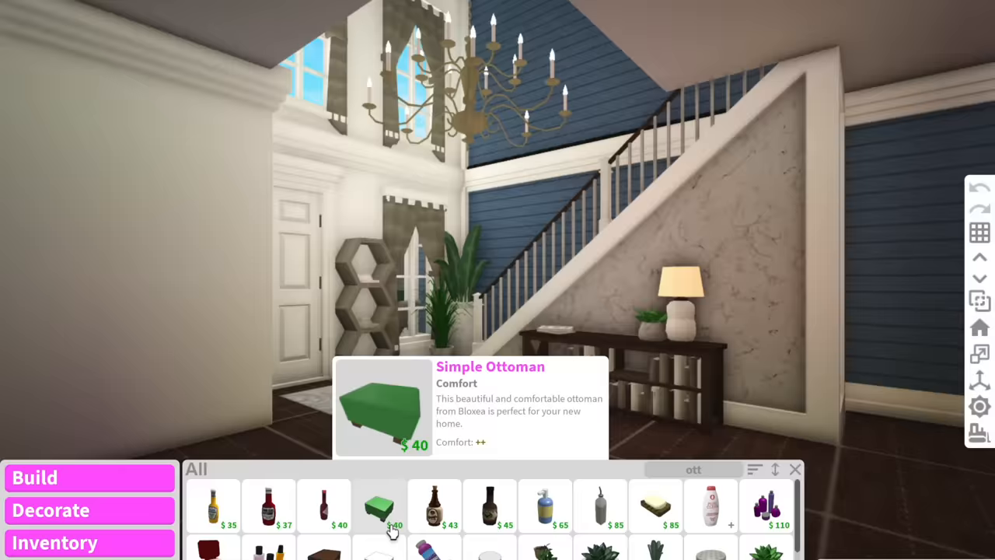
{"action": "left_click", "coordinate": [380, 505]}
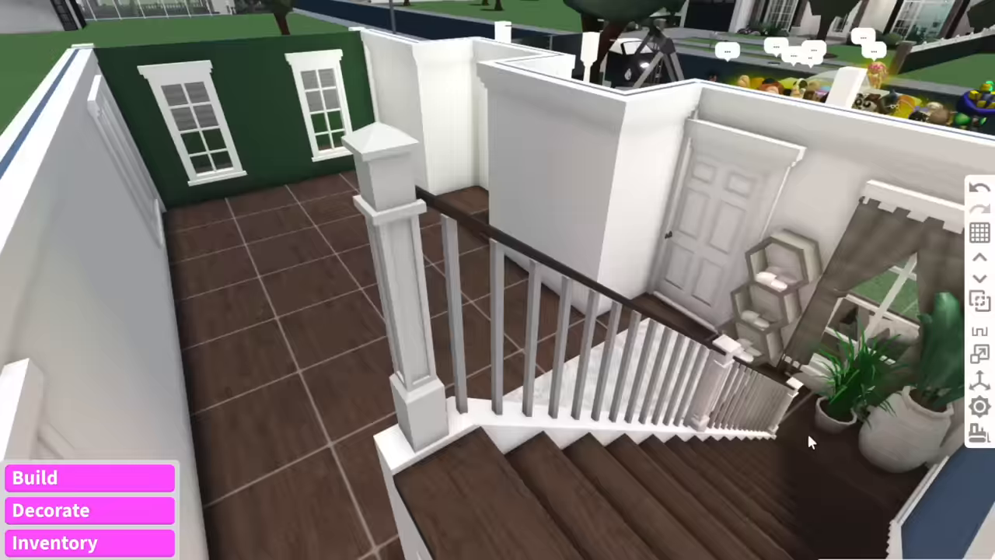
- Choose an Arched Counter for the kitchen wall beside the stove
{"action": "left_click", "coordinate": [50, 510]}
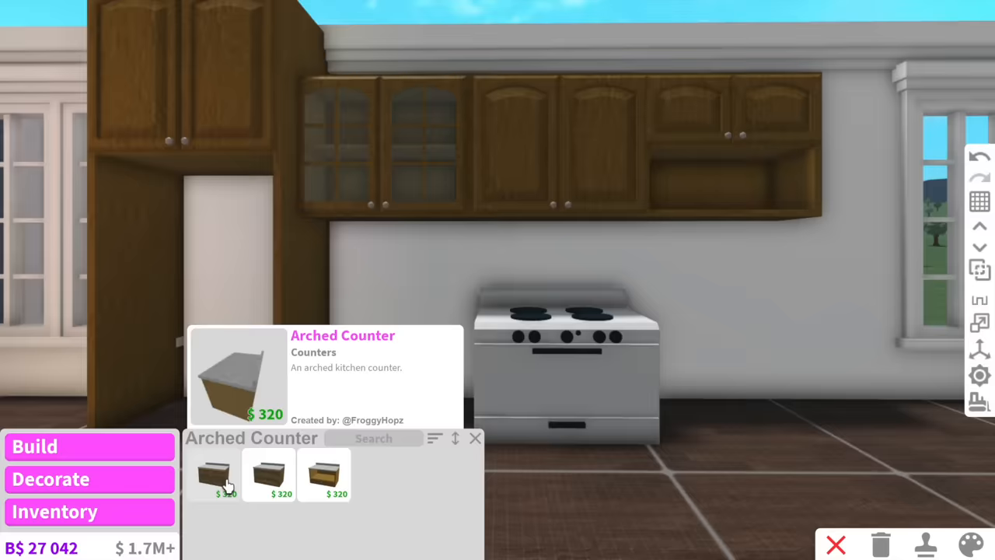
{"action": "left_click", "coordinate": [214, 474]}
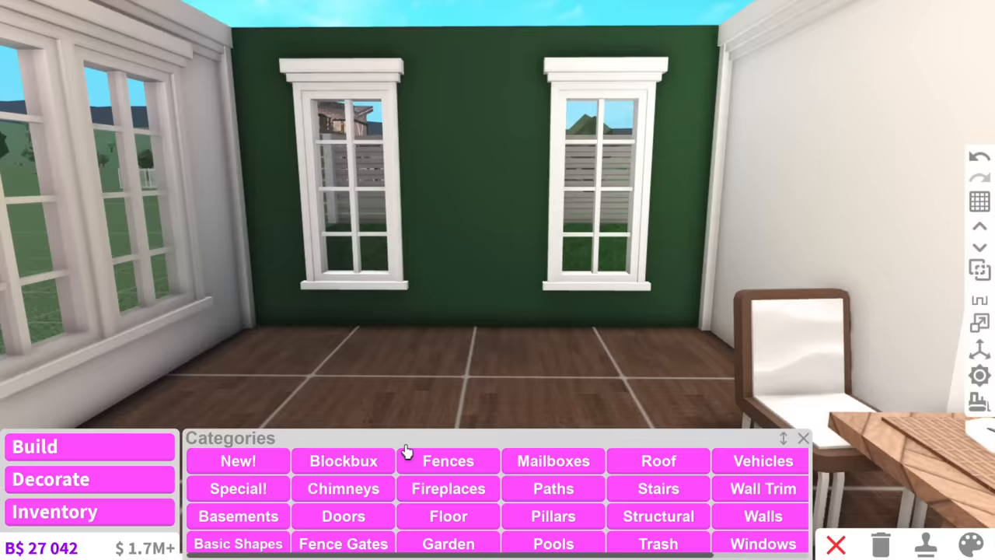
- Place the rug in the living room centre and the Square Tissue Box on the bookshelf
{"action": "left_click", "coordinate": [447, 488]}
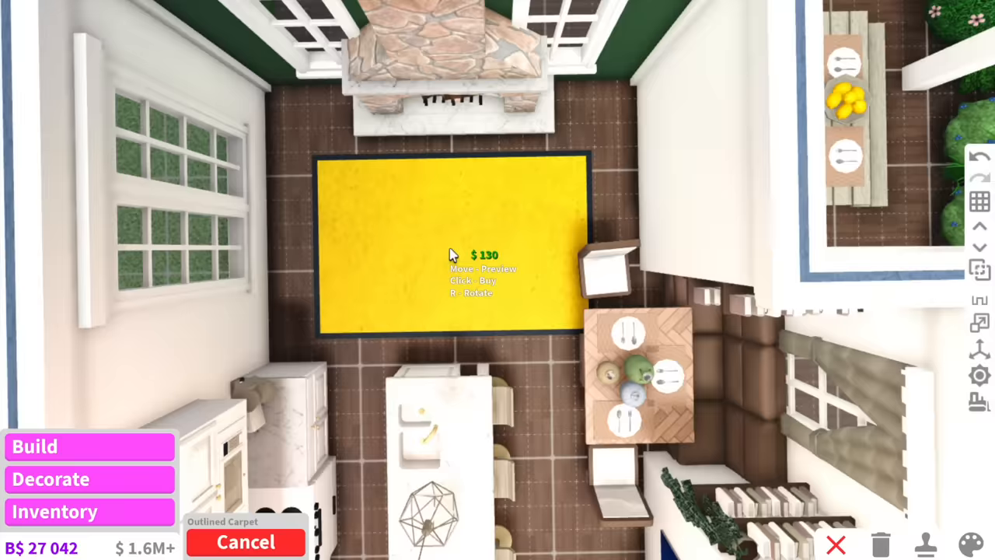
{"action": "left_click", "coordinate": [968, 544]}
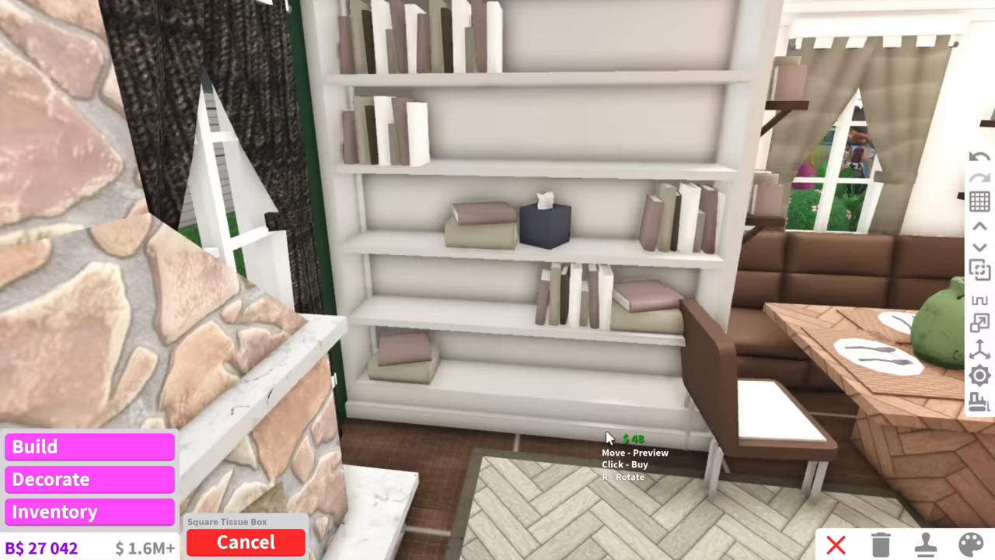
{"action": "left_click", "coordinate": [970, 544]}
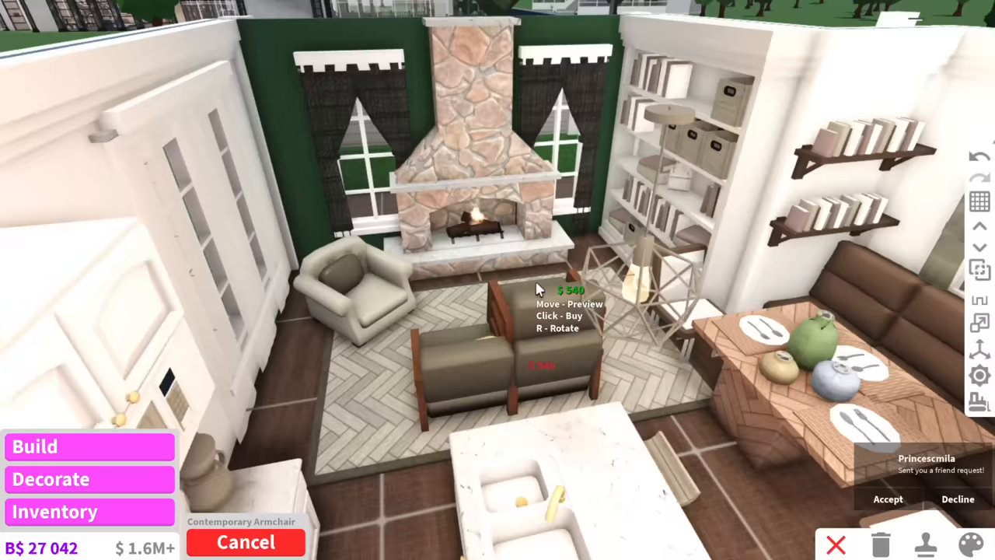
- Place the Contemporary Armchair on the rug facing the fireplace
{"action": "left_click", "coordinate": [967, 544]}
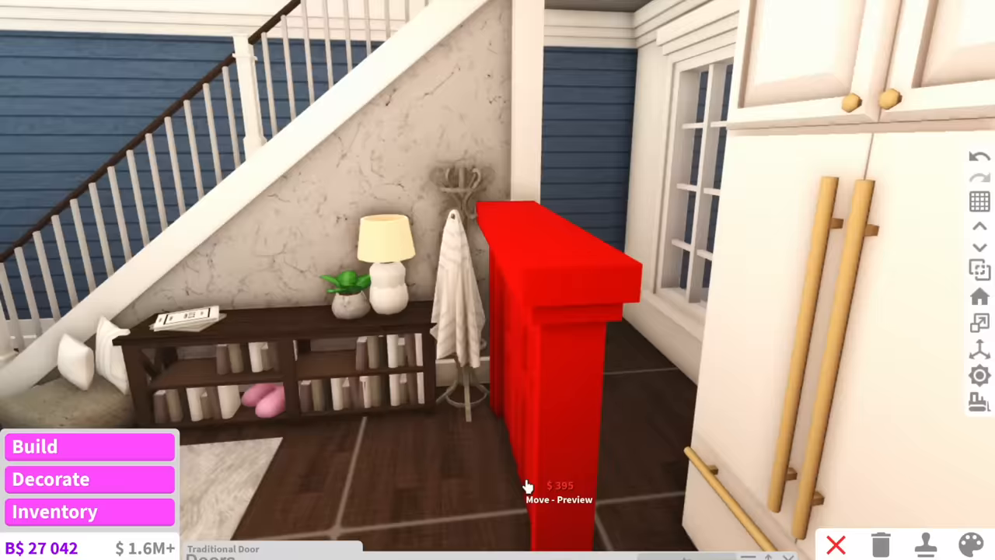
- Place the Traditional Door in the entry wall beside the staircase
{"action": "left_click", "coordinate": [968, 544]}
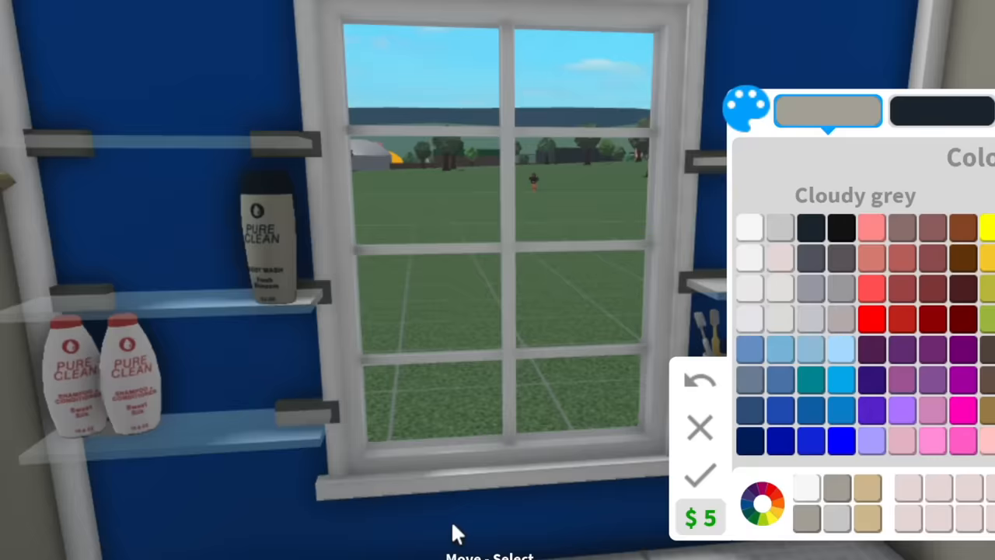
- Apply the chosen grey shade to the bathroom window
{"action": "left_click", "coordinate": [698, 476]}
{"action": "type", "text": "wall"}
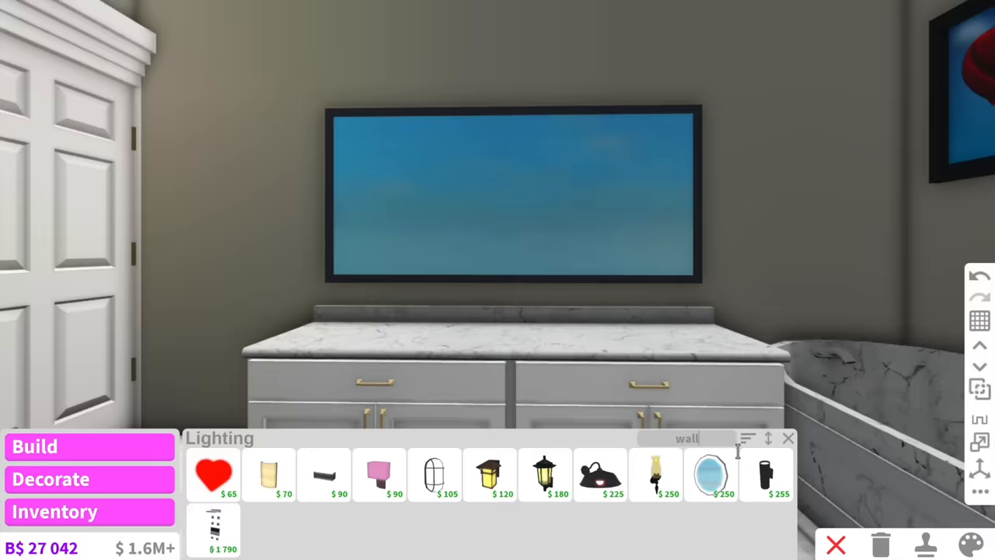
- Pick a wall light for the mirror and place Standard Rail Molding along the bathroom wall
{"action": "left_click", "coordinate": [765, 474]}
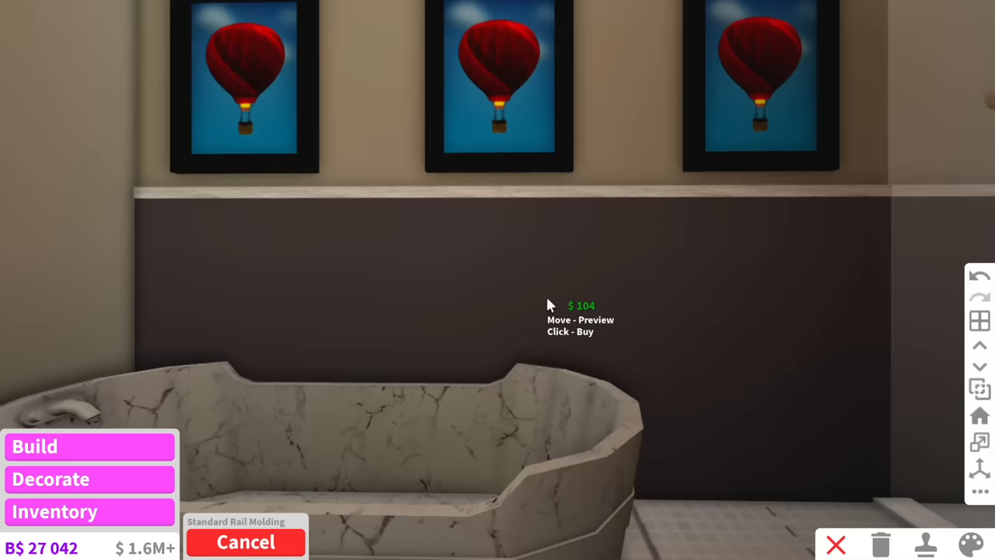
{"action": "left_click", "coordinate": [968, 544]}
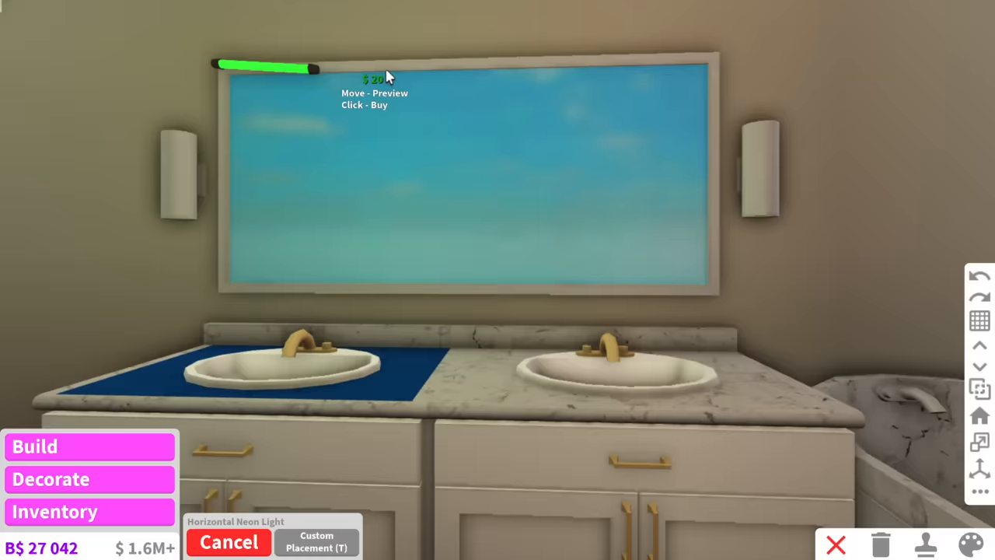
{"action": "mouse_move", "coordinate": [572, 64]}
{"action": "type", "text": "guys"}
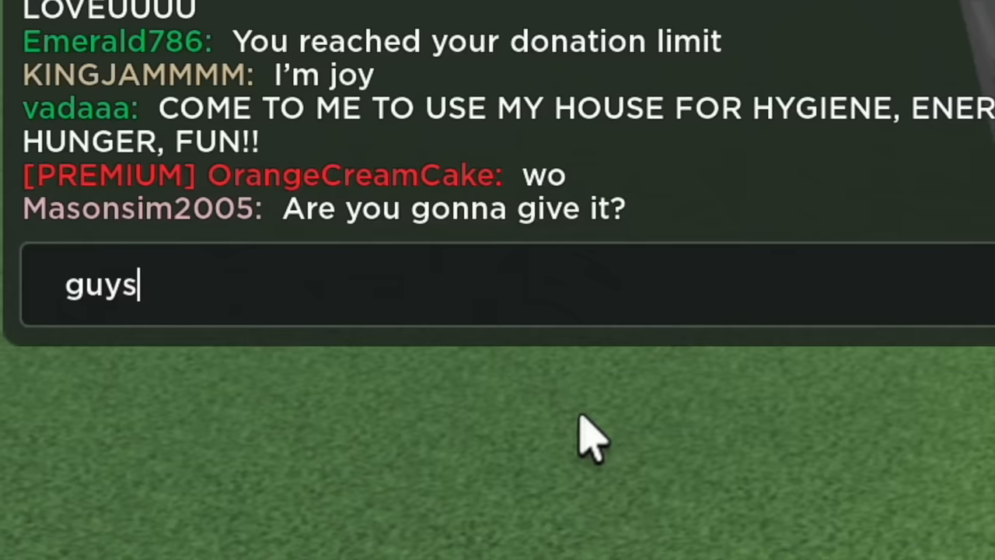
{"action": "type", "text": "what things should"}
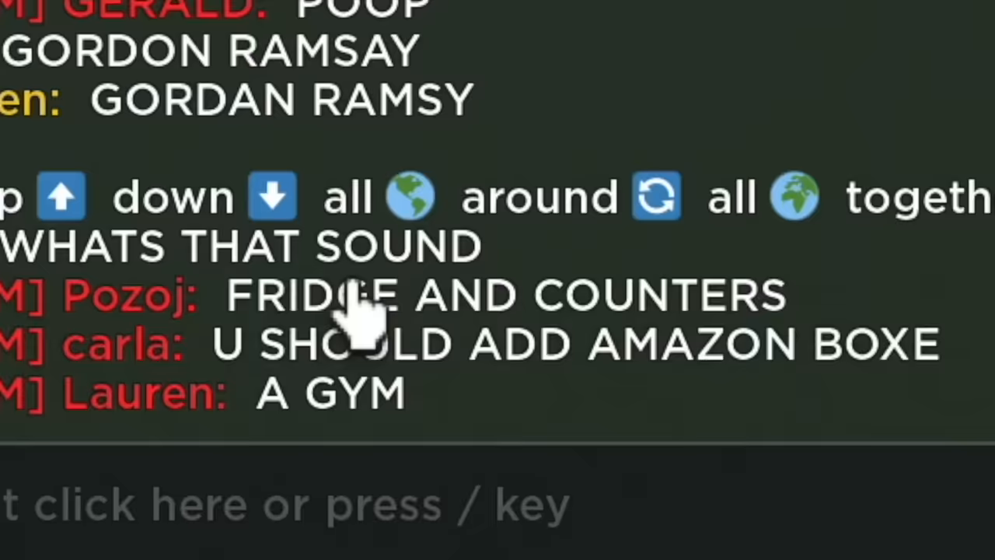
{"action": "scroll", "scroll_direction": "down", "scroll_amount": 3}
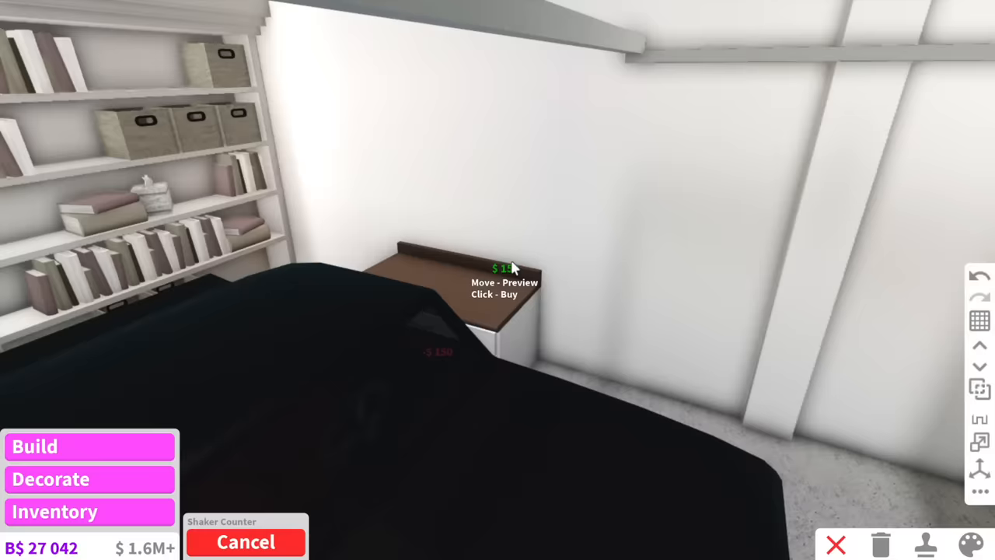
- Place a Shaker Counter and a Kitchen Sink against the white wall beside the bookshelf
{"action": "left_click", "coordinate": [245, 541]}
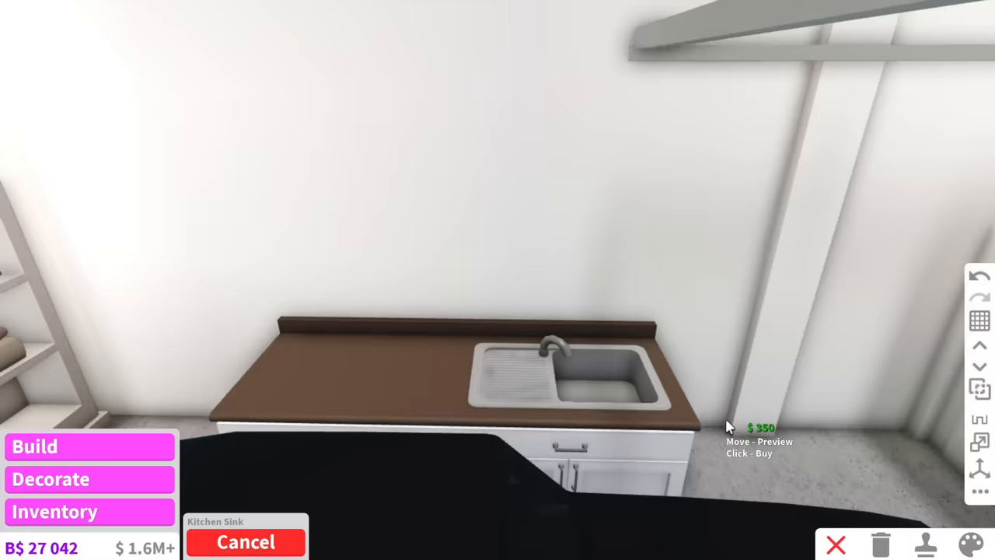
{"action": "left_click", "coordinate": [245, 541]}
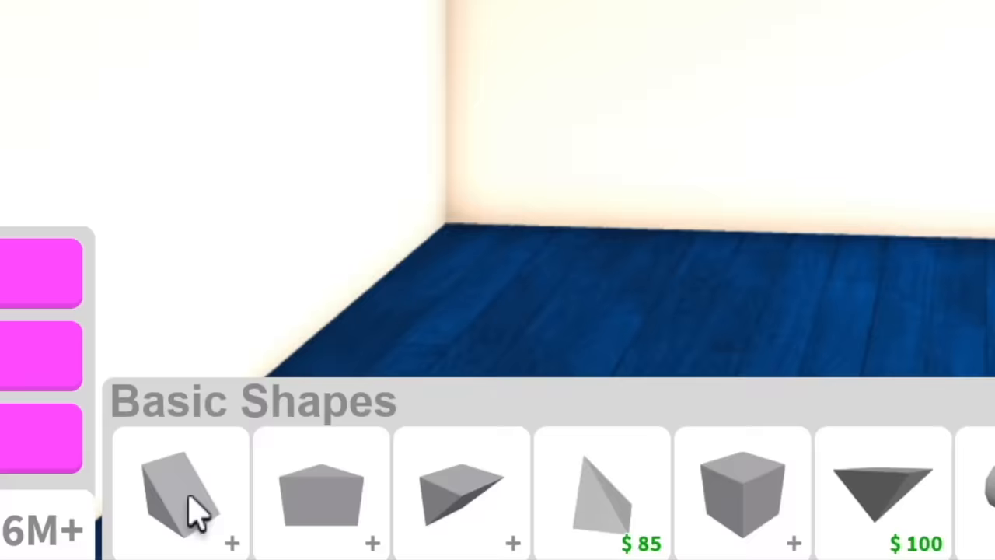
- Build the desk from the wedge basic shape and set the Vertical Desk Organizer on it
{"action": "left_click", "coordinate": [740, 494]}
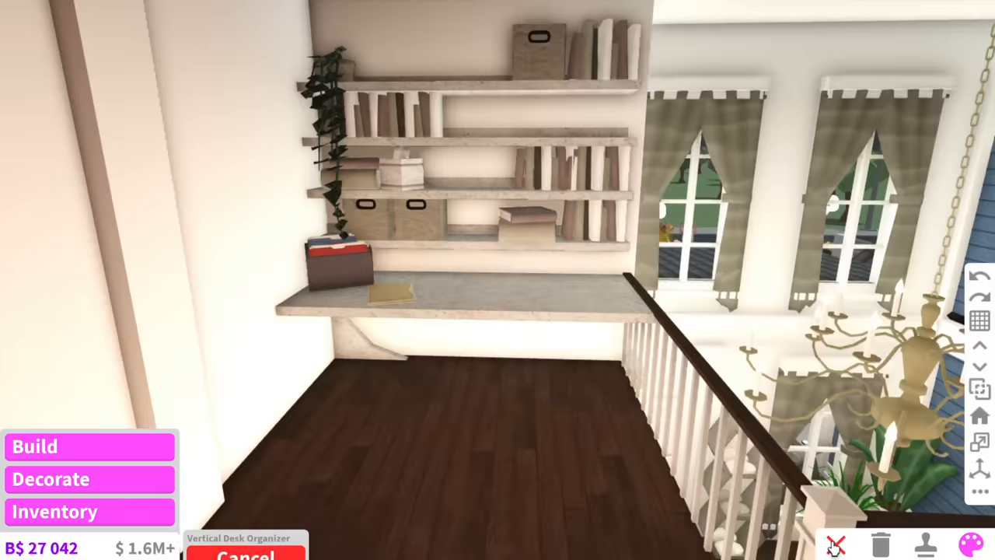
{"action": "left_click", "coordinate": [968, 544]}
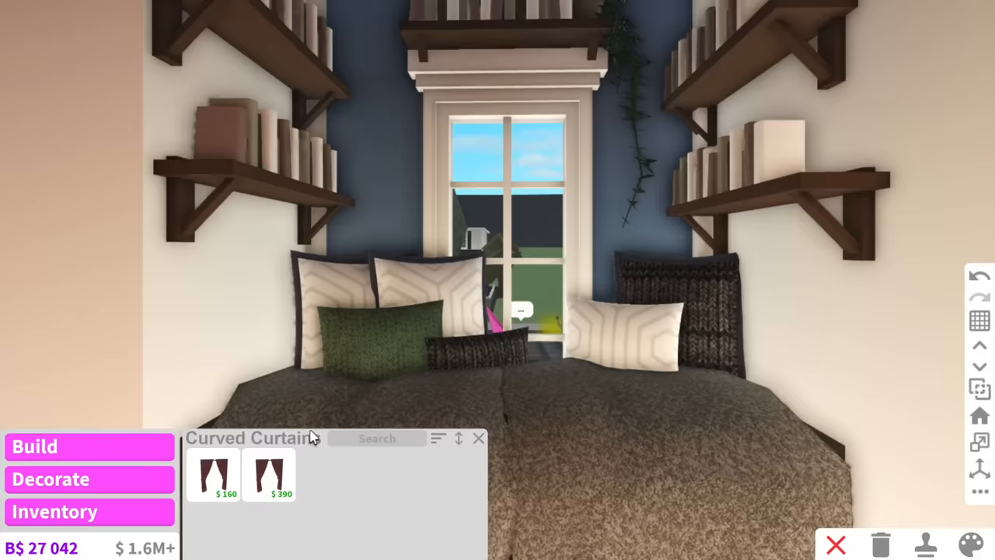
- Choose the first Curved Curtains style for the reading nook window
{"action": "left_click", "coordinate": [269, 472]}
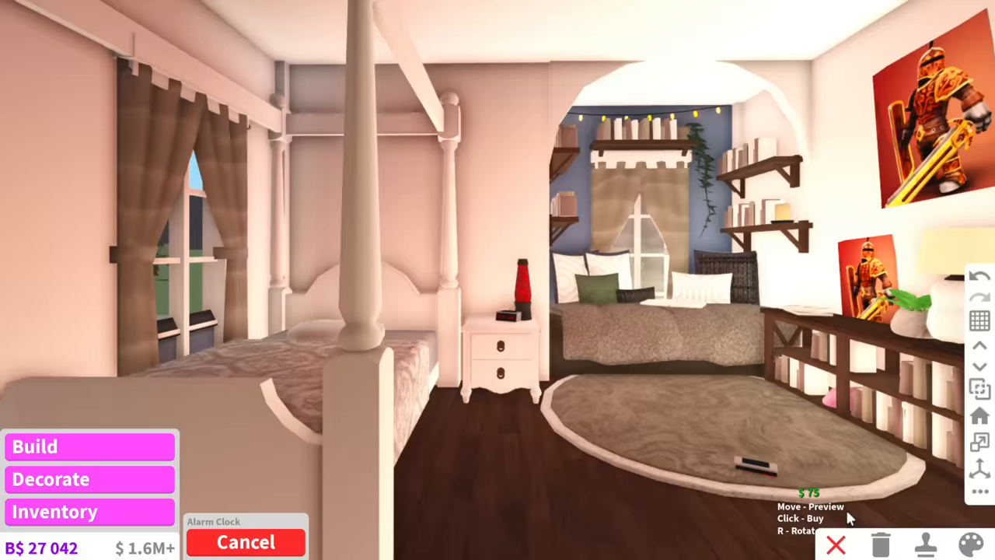
- Place the Alarm Clock in the bedroom with the four-poster bed
{"action": "left_click", "coordinate": [970, 544]}
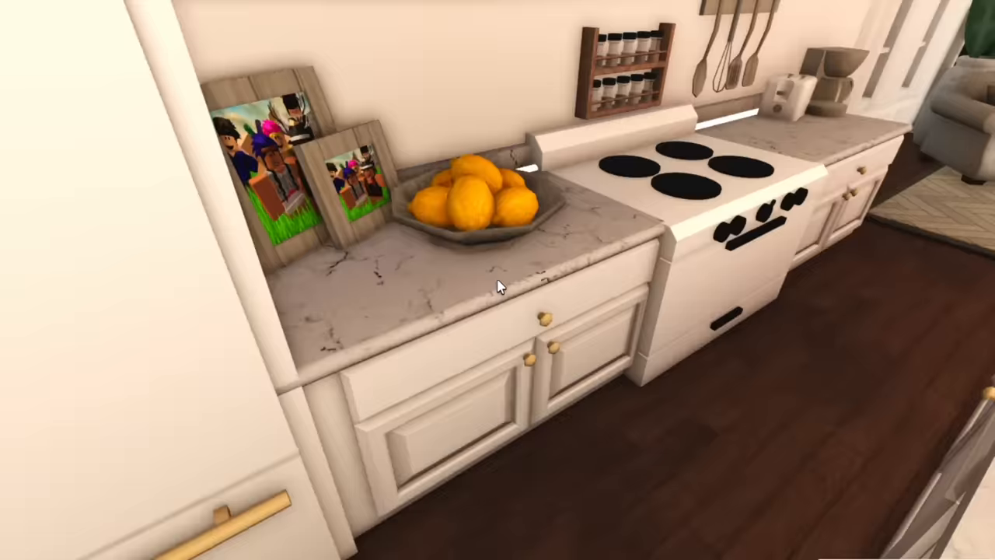
- Bring up the Change Picture window for the photo frame on the kitchen counter
{"action": "left_click", "coordinate": [287, 155]}
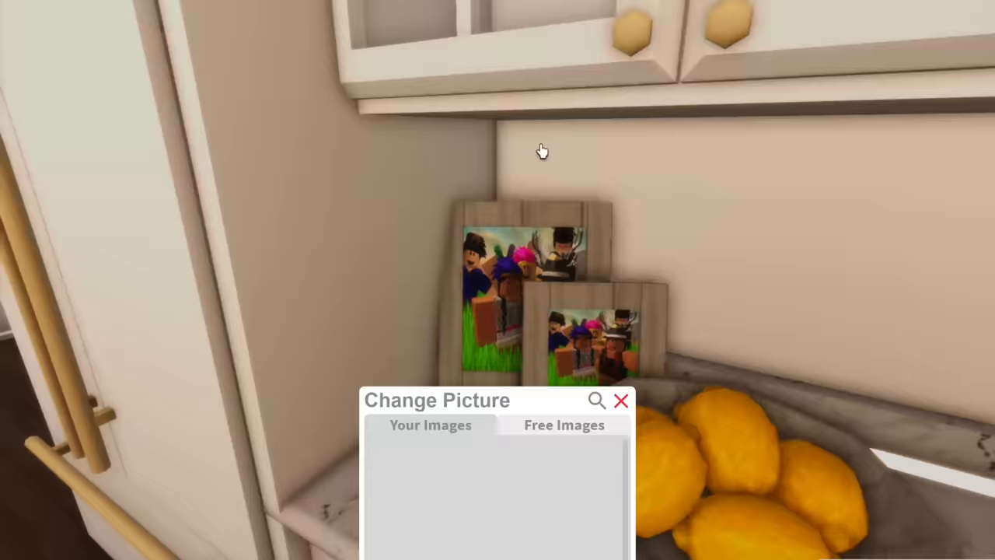